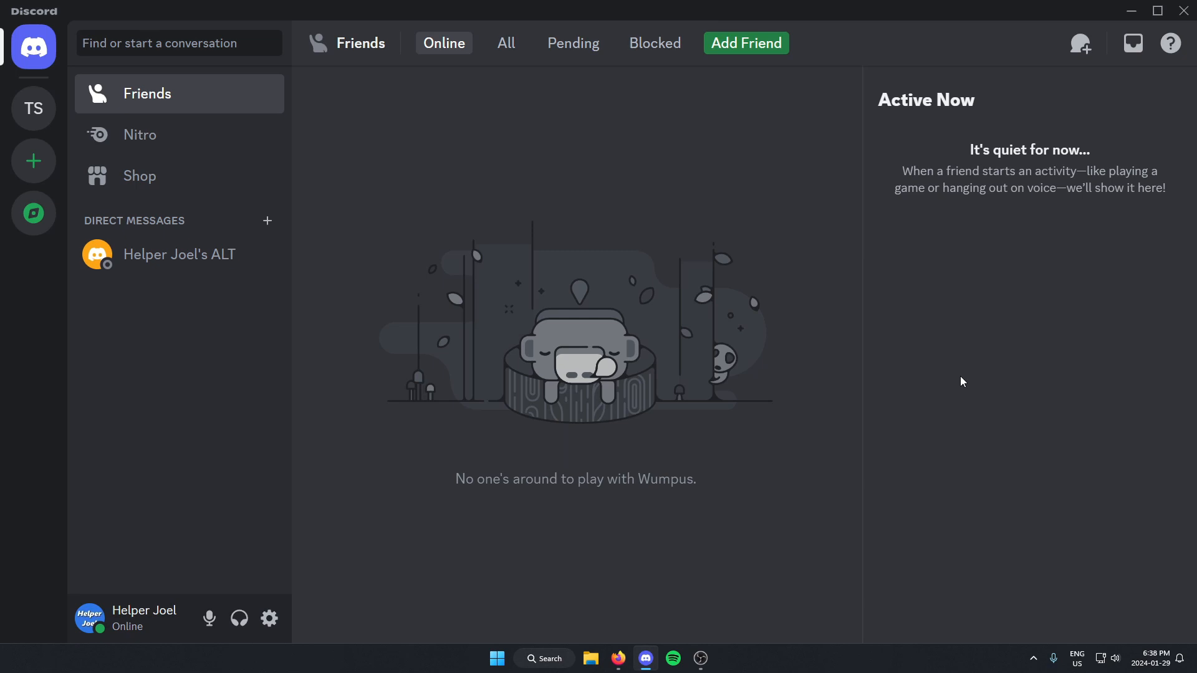
mouse_move(913, 377)
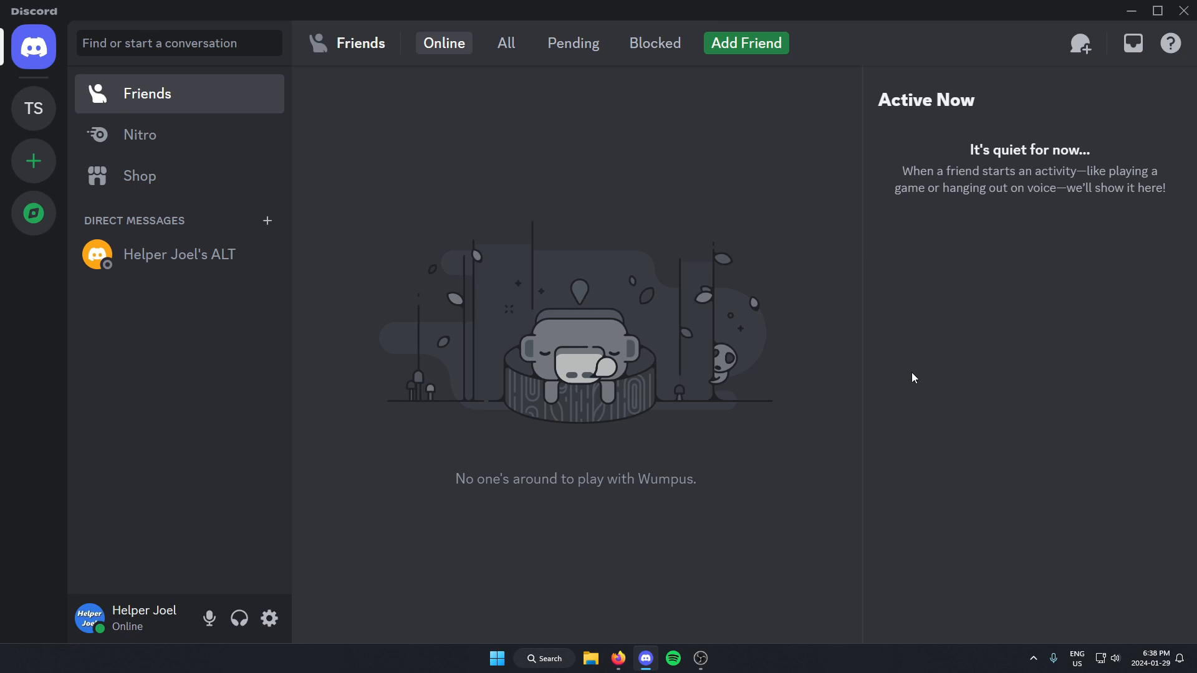
mouse_move(33, 108)
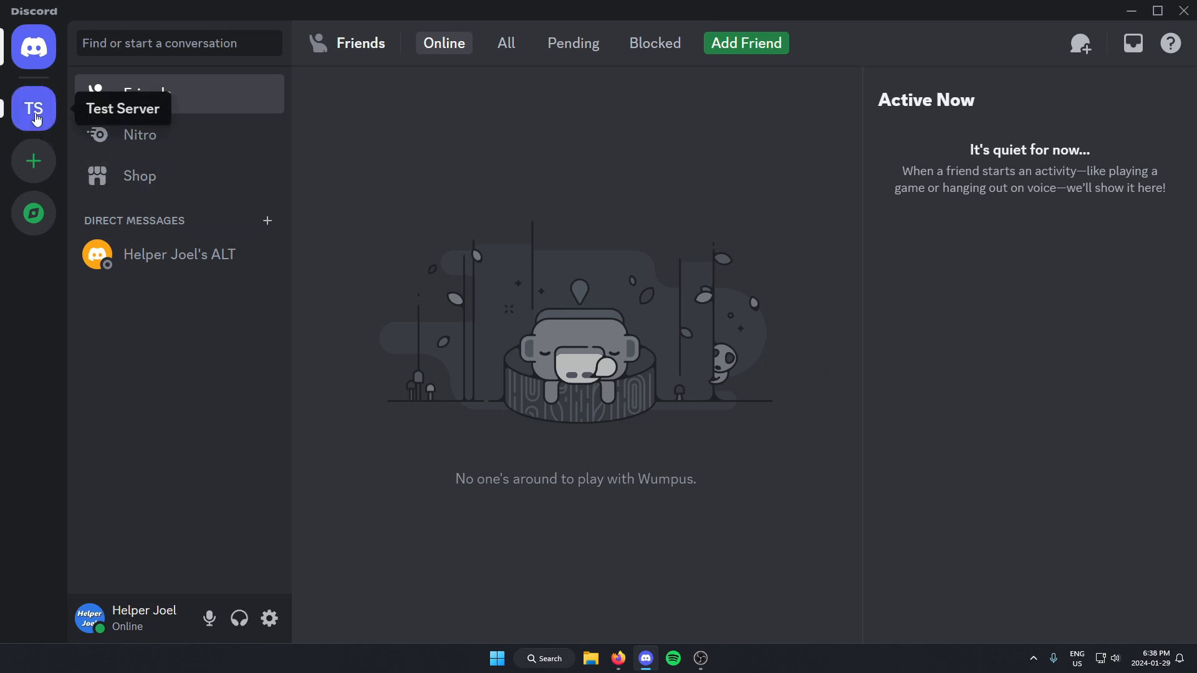
Bring up Test Server's dropdown of server actions from its name header.
left_click(33, 109)
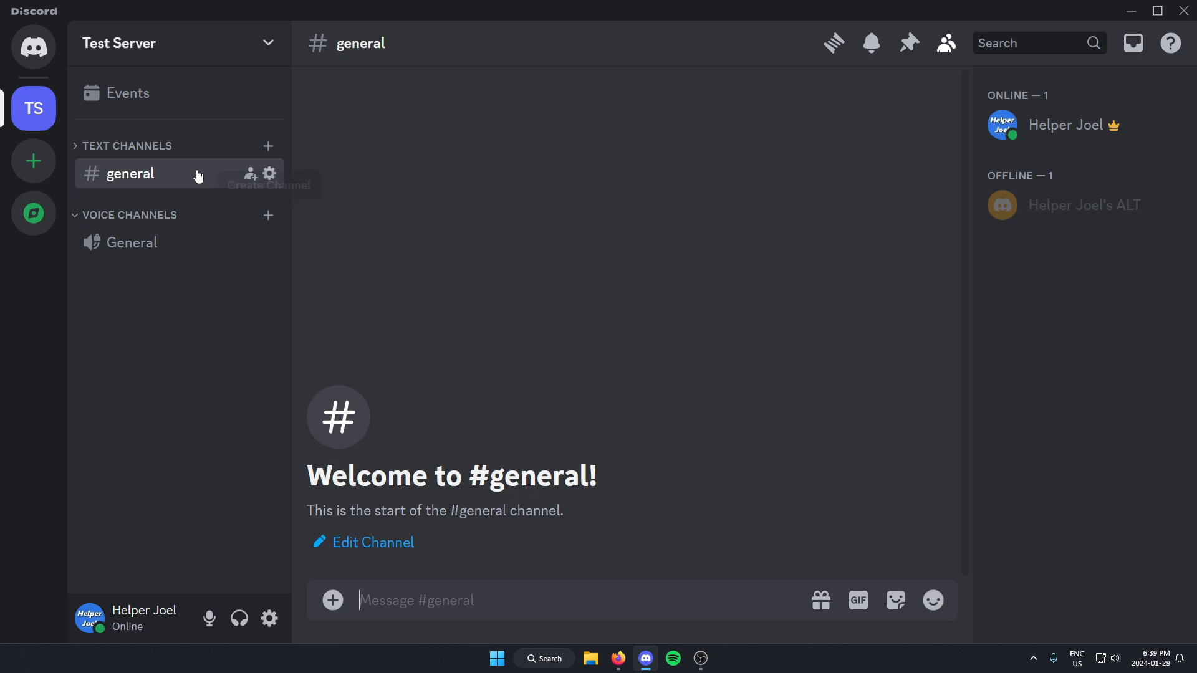
left_click(152, 43)
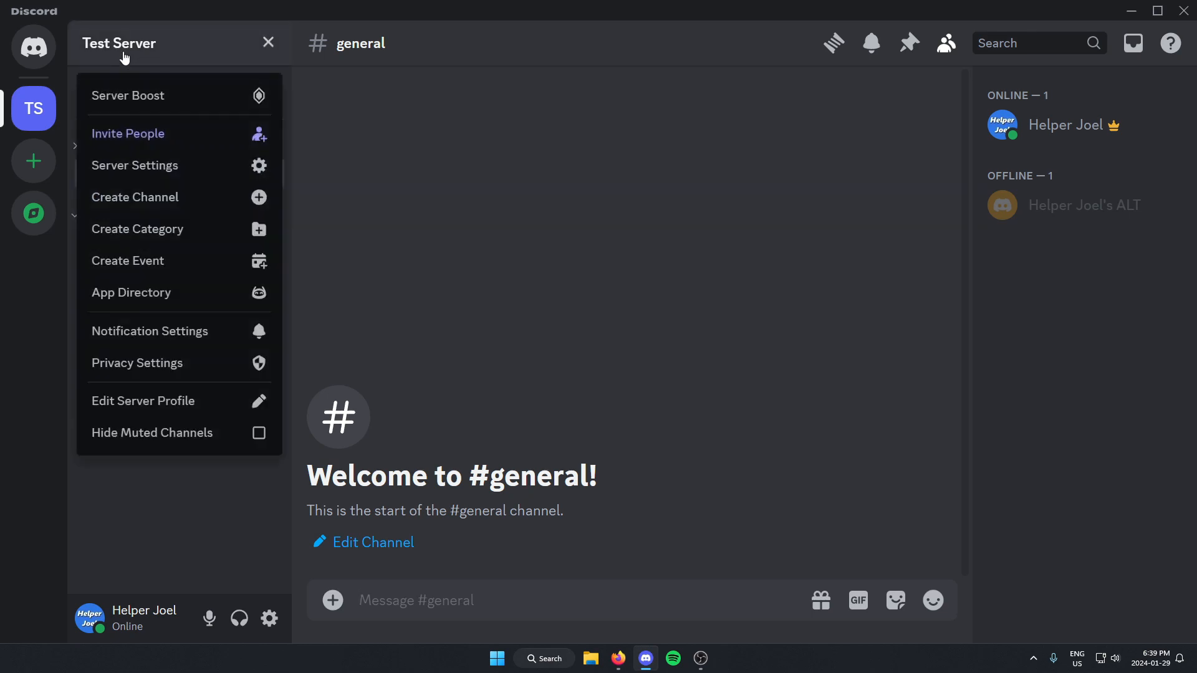
mouse_move(188, 126)
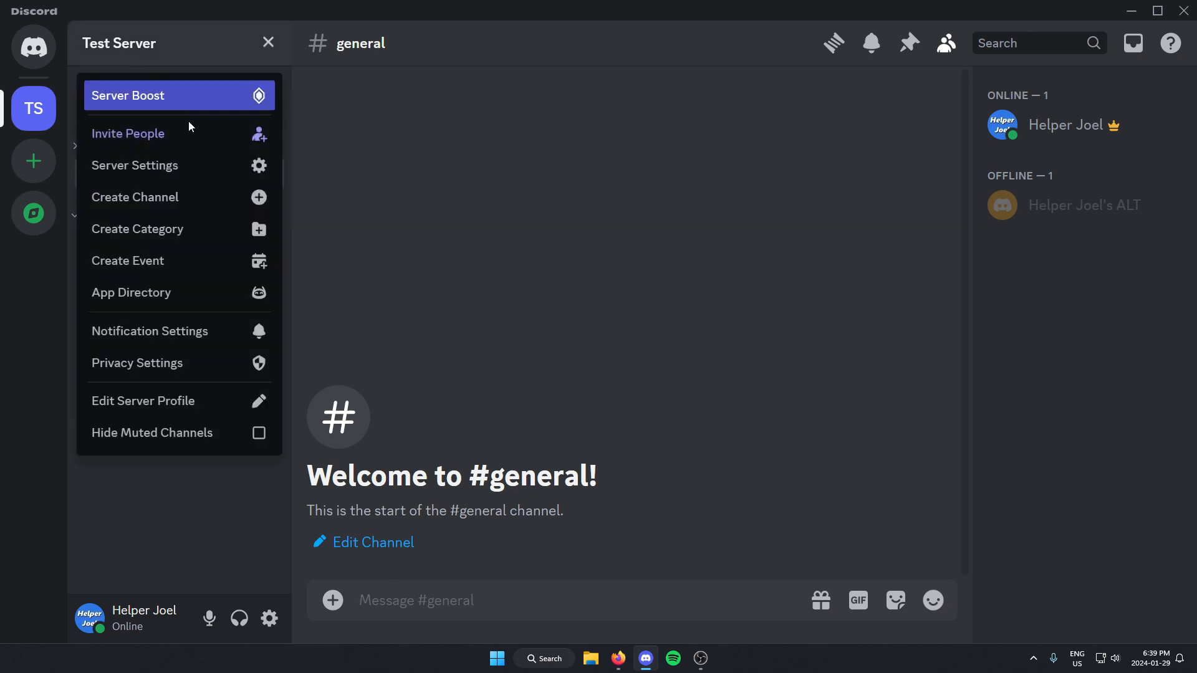
Reach the App Directory for Test Server through Server Settings.
left_click(135, 165)
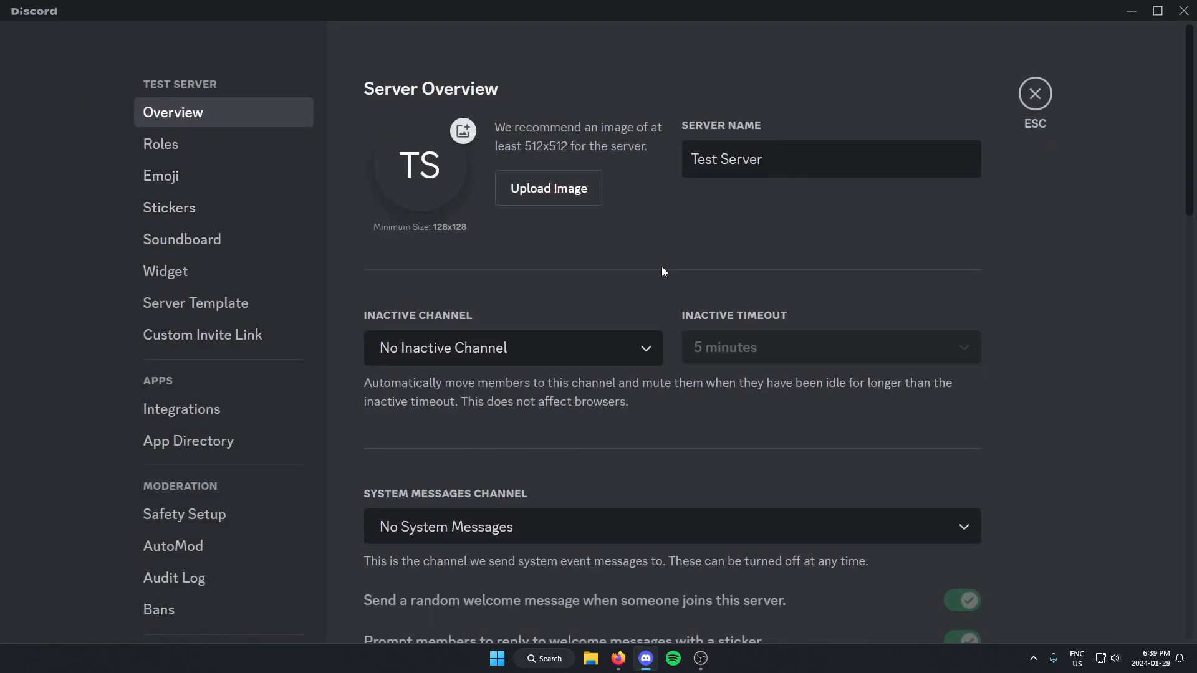
mouse_move(94, 237)
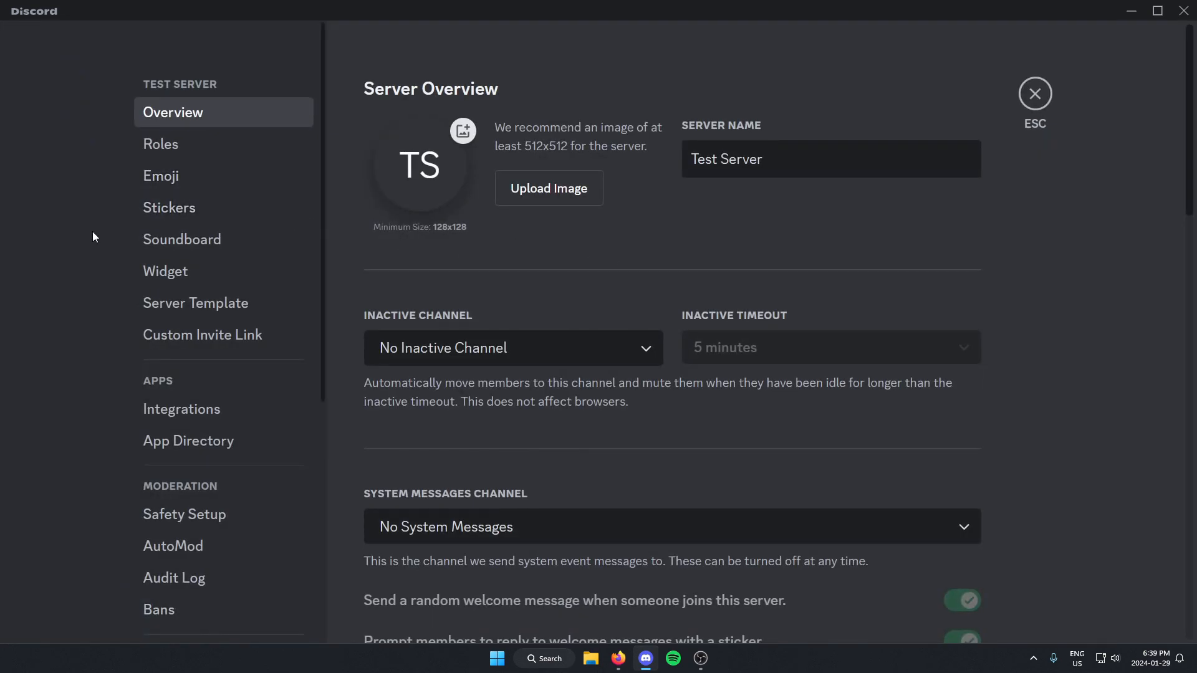
mouse_move(241, 451)
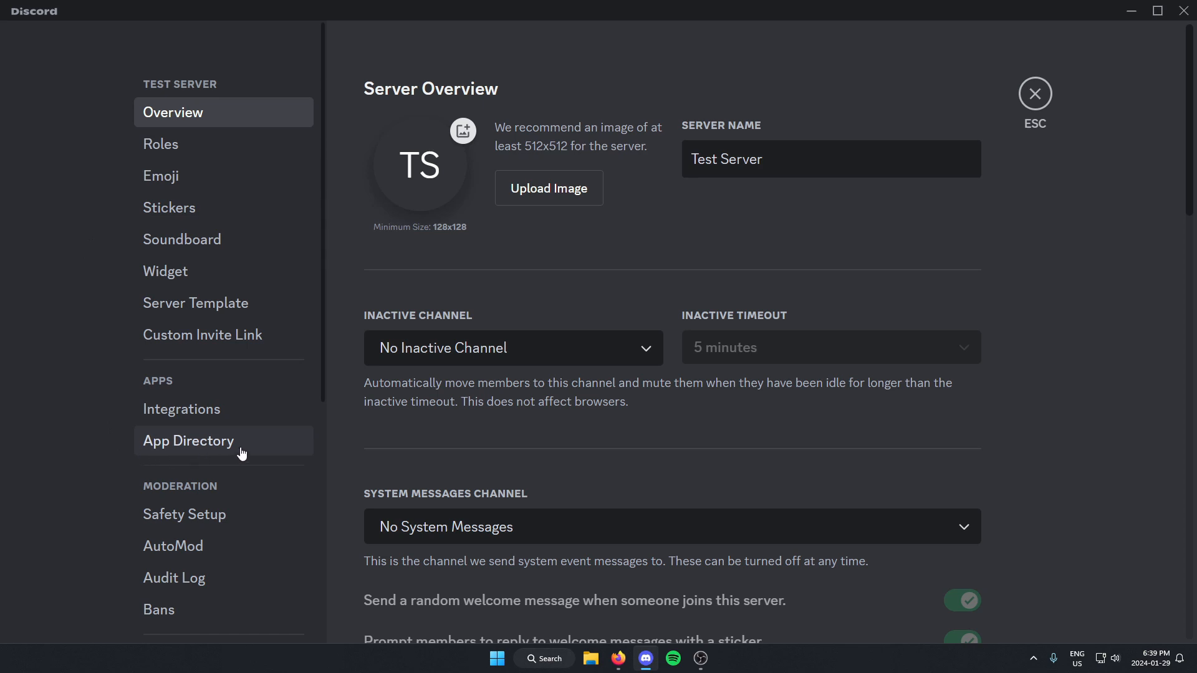
left_click(189, 440)
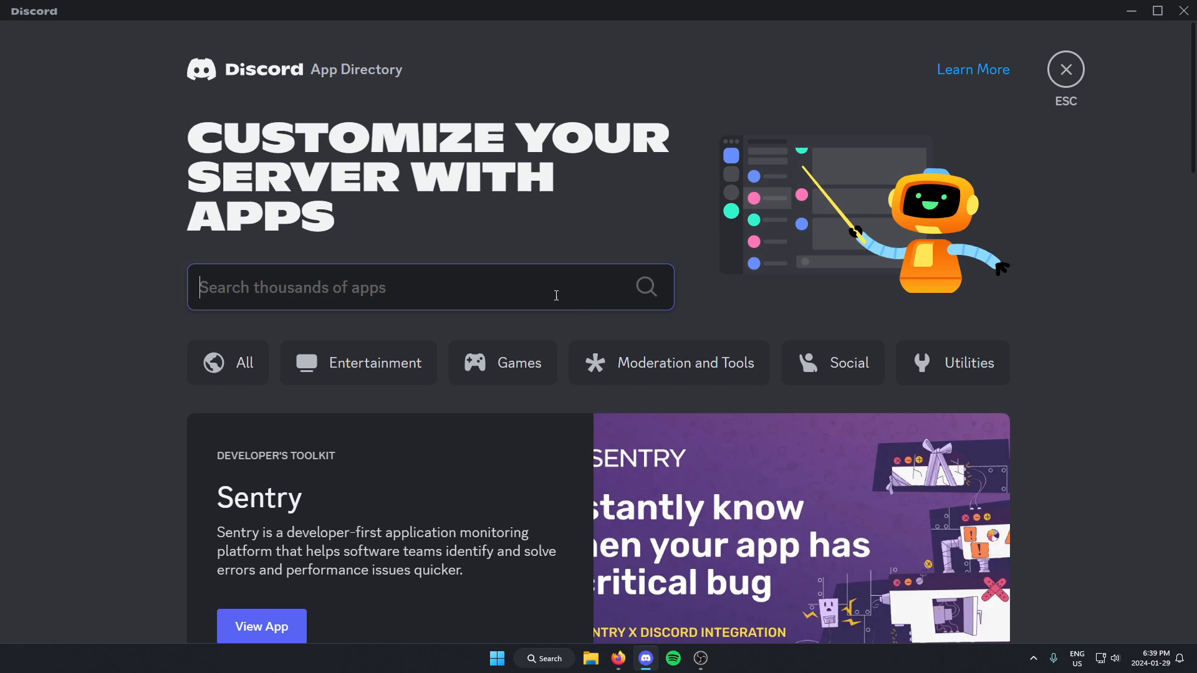
mouse_move(467, 284)
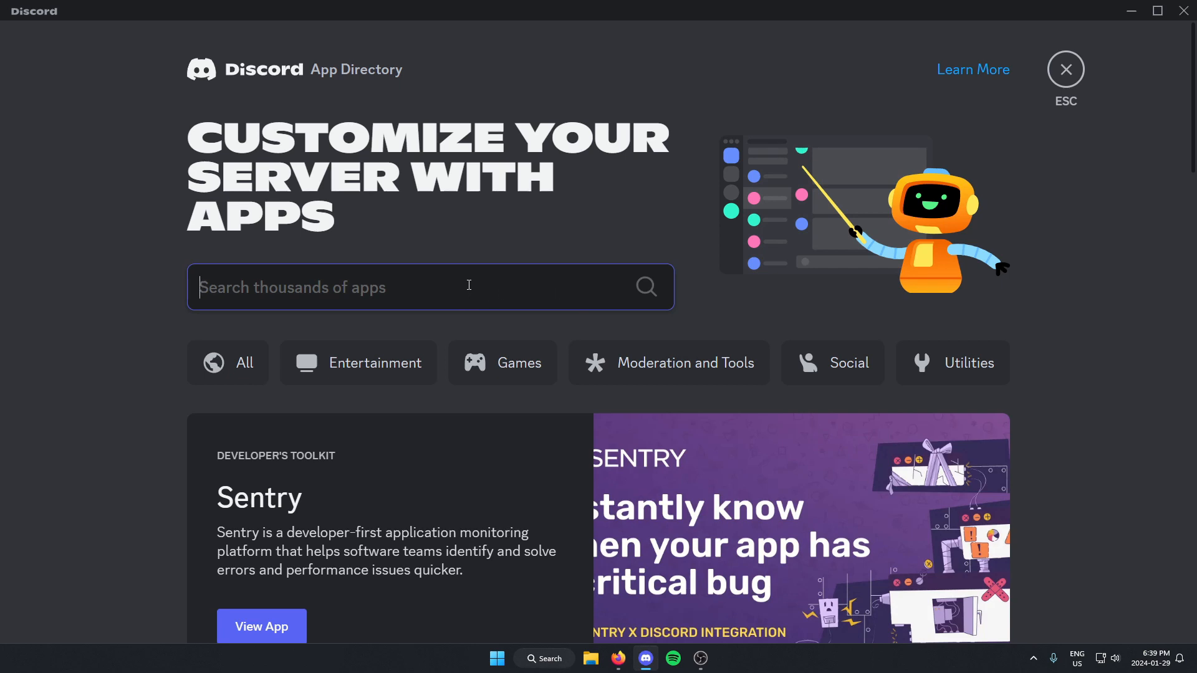
Search the App Directory for 'bloxlink' so Bloxlink appears first.
type("blox")
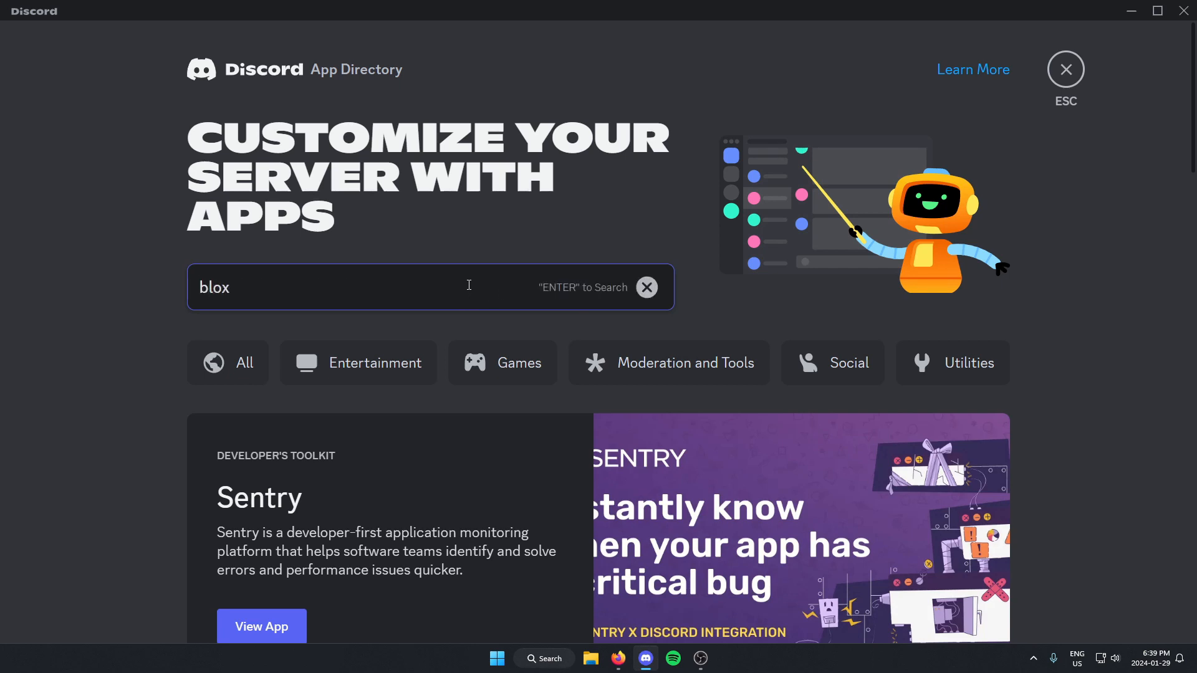
type("link")
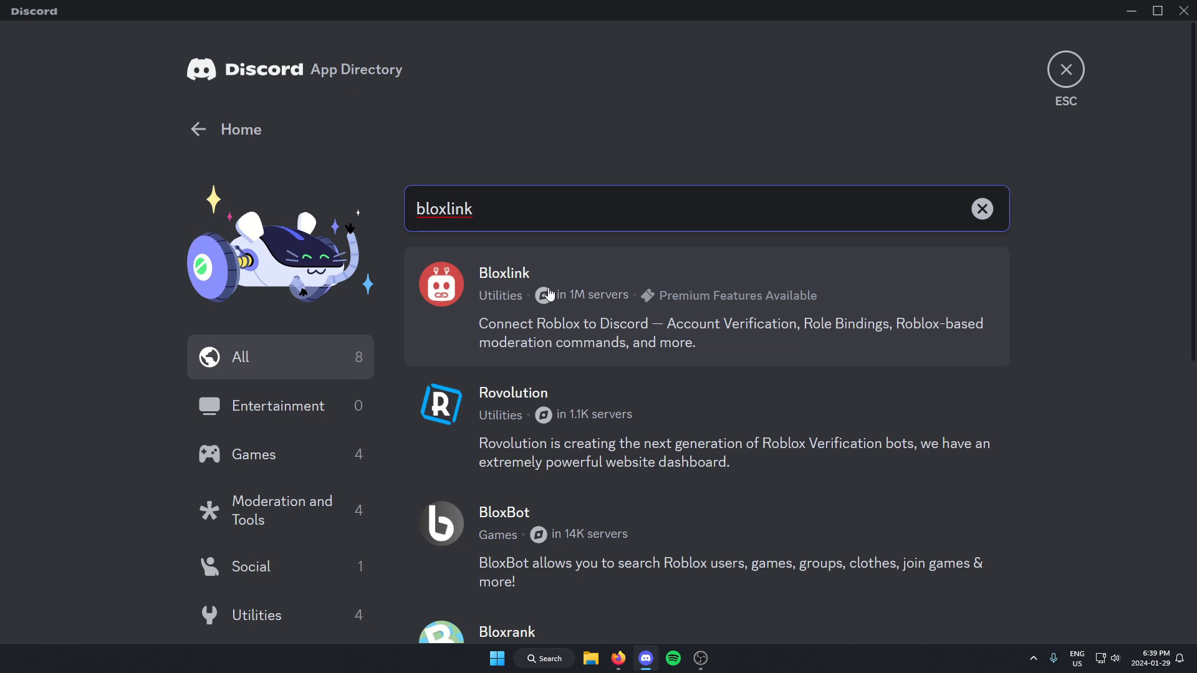
mouse_move(556, 300)
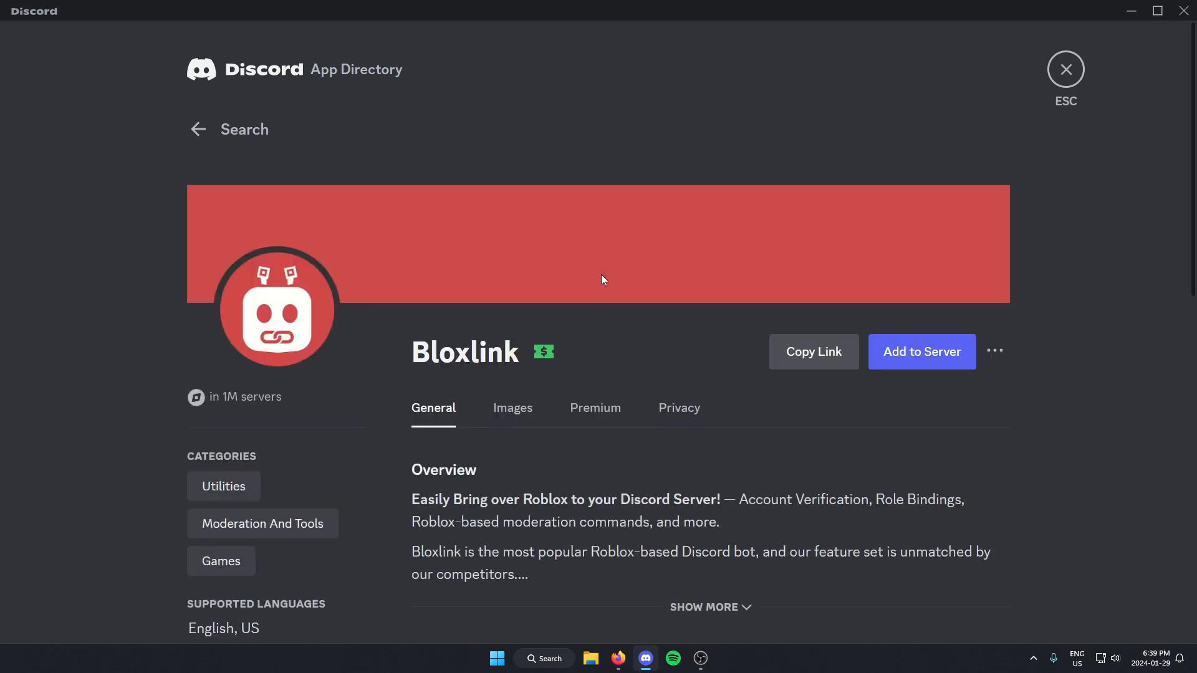
mouse_move(594, 292)
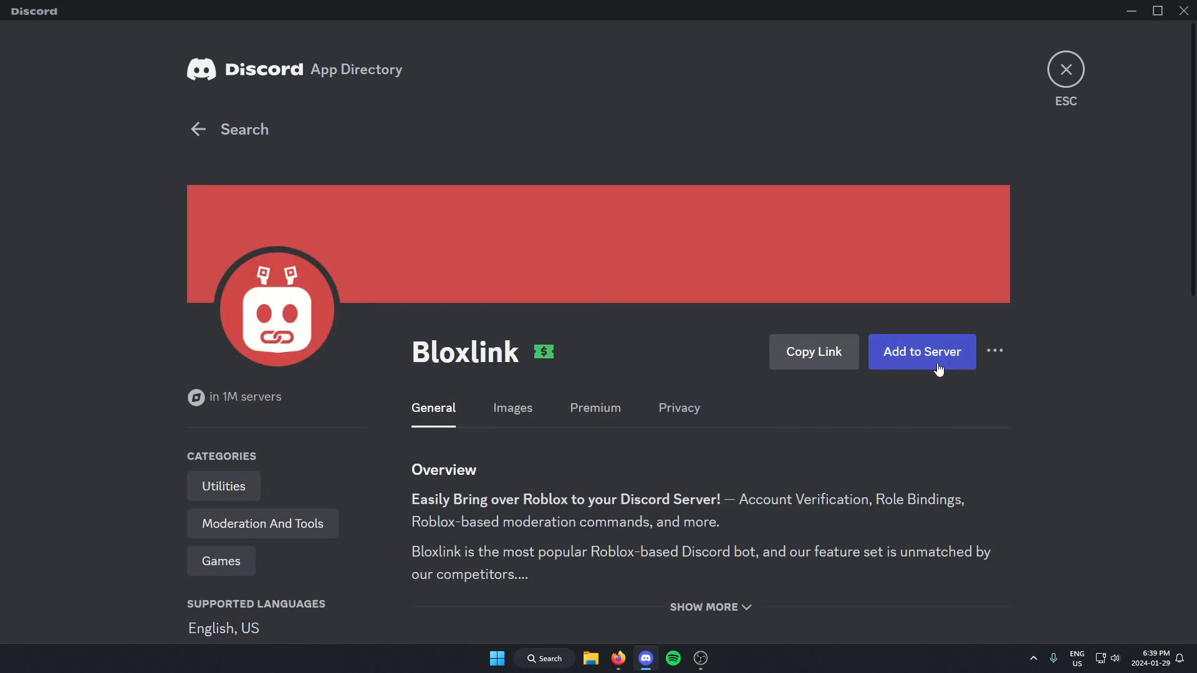
Start adding Bloxlink to a server from its App Directory page.
left_click(920, 352)
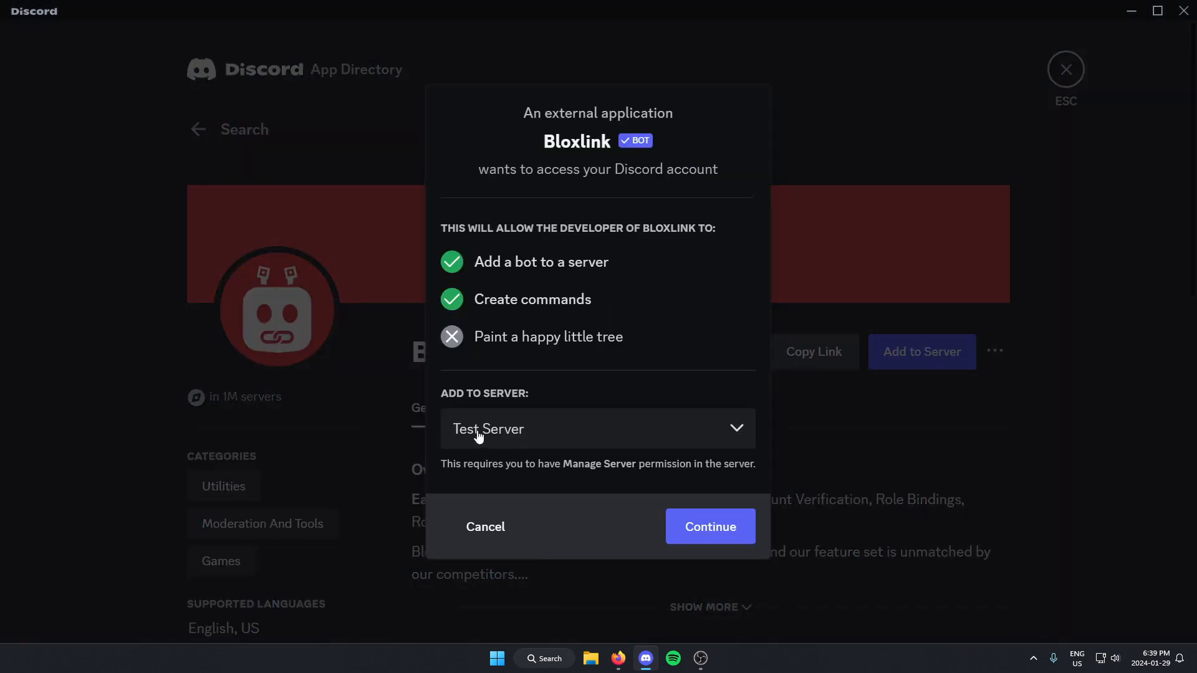
Authorize Bloxlink with its listed permissions for Test Server, pass hCaptcha, and return to #general.
left_click(709, 526)
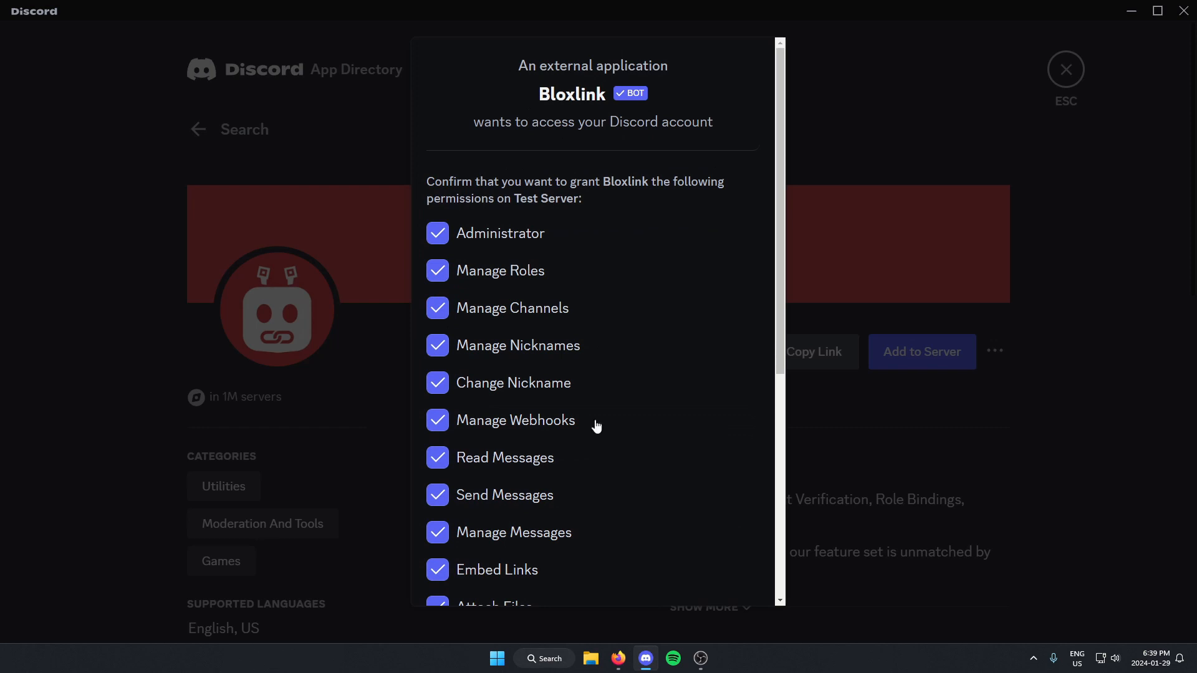
scroll("down", 3)
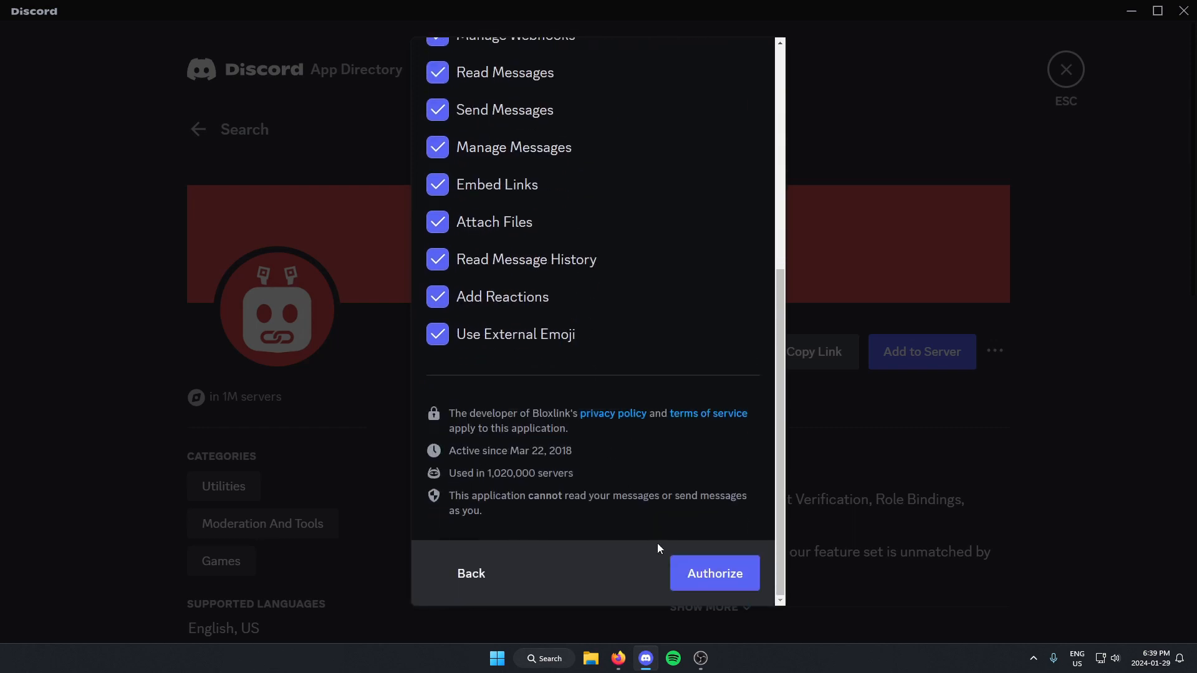
mouse_move(714, 574)
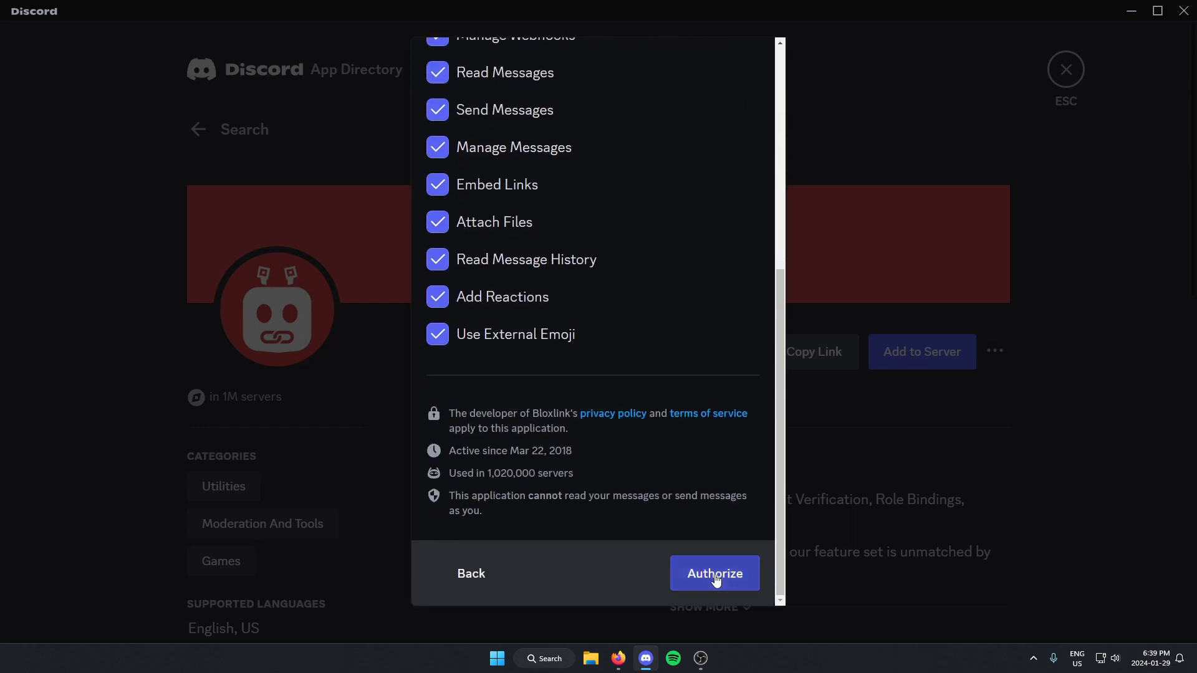
left_click(713, 574)
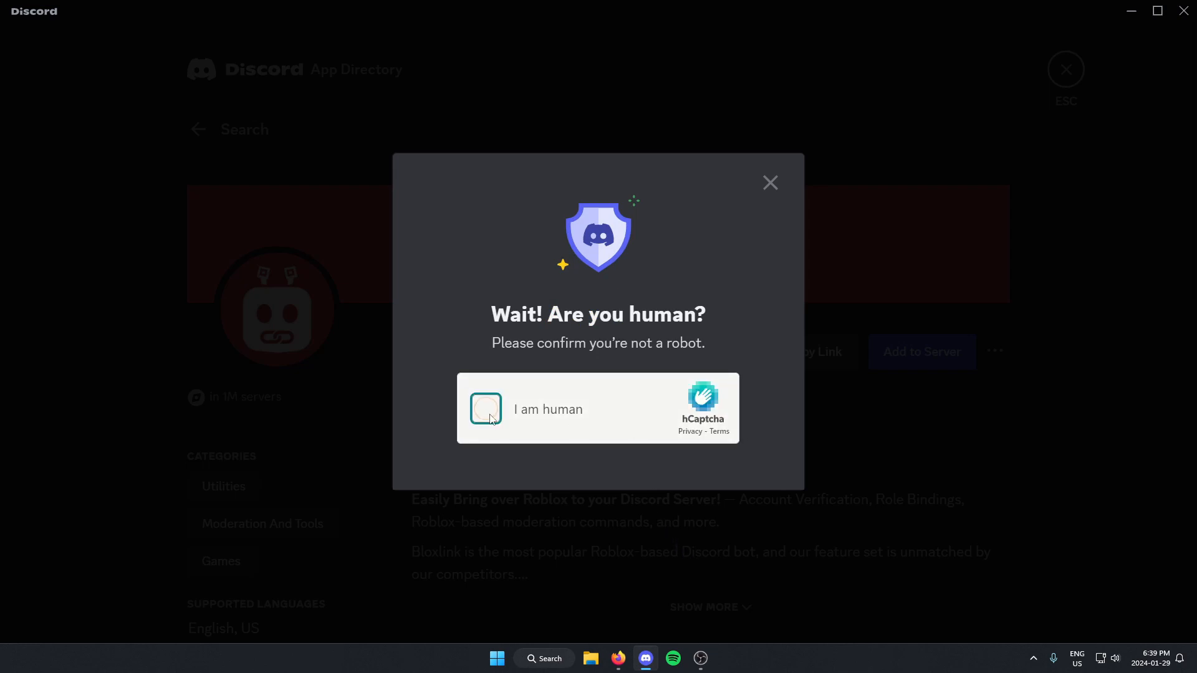
left_click(485, 409)
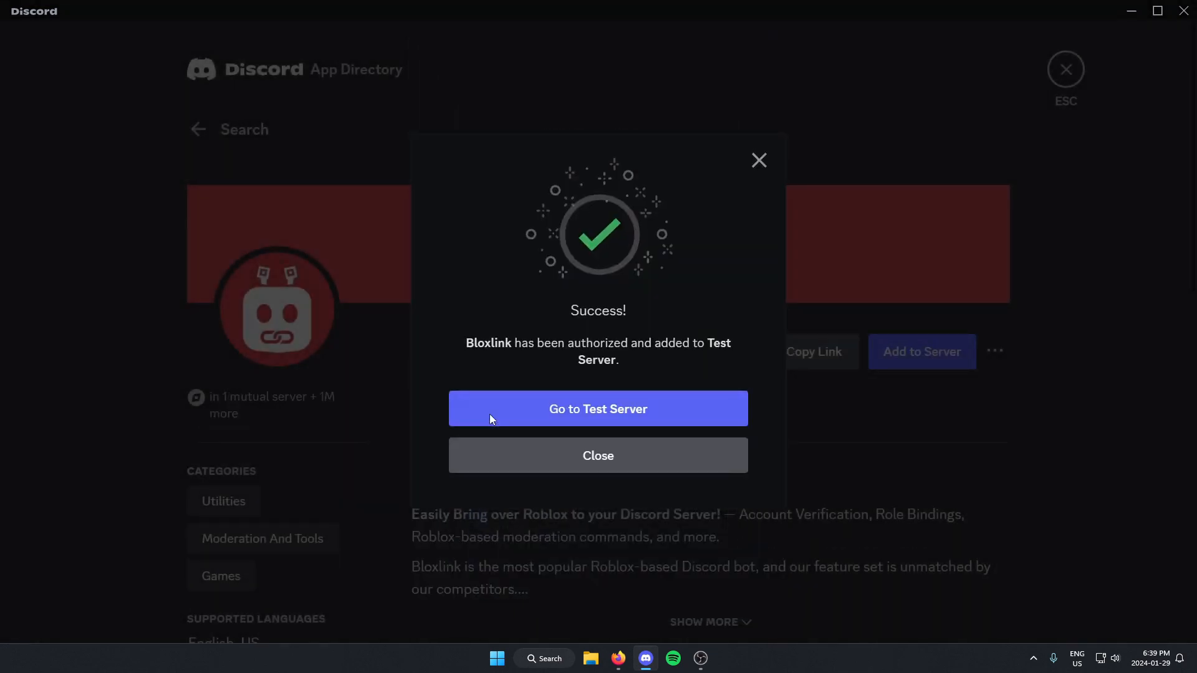
mouse_move(511, 413)
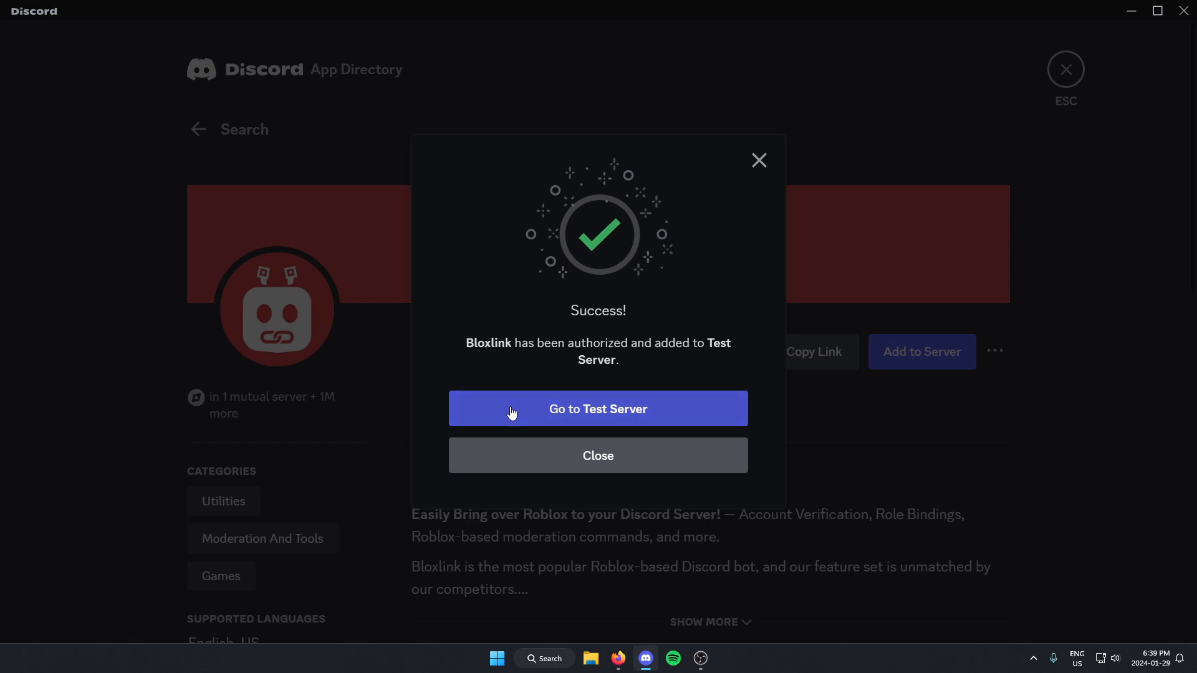
left_click(598, 409)
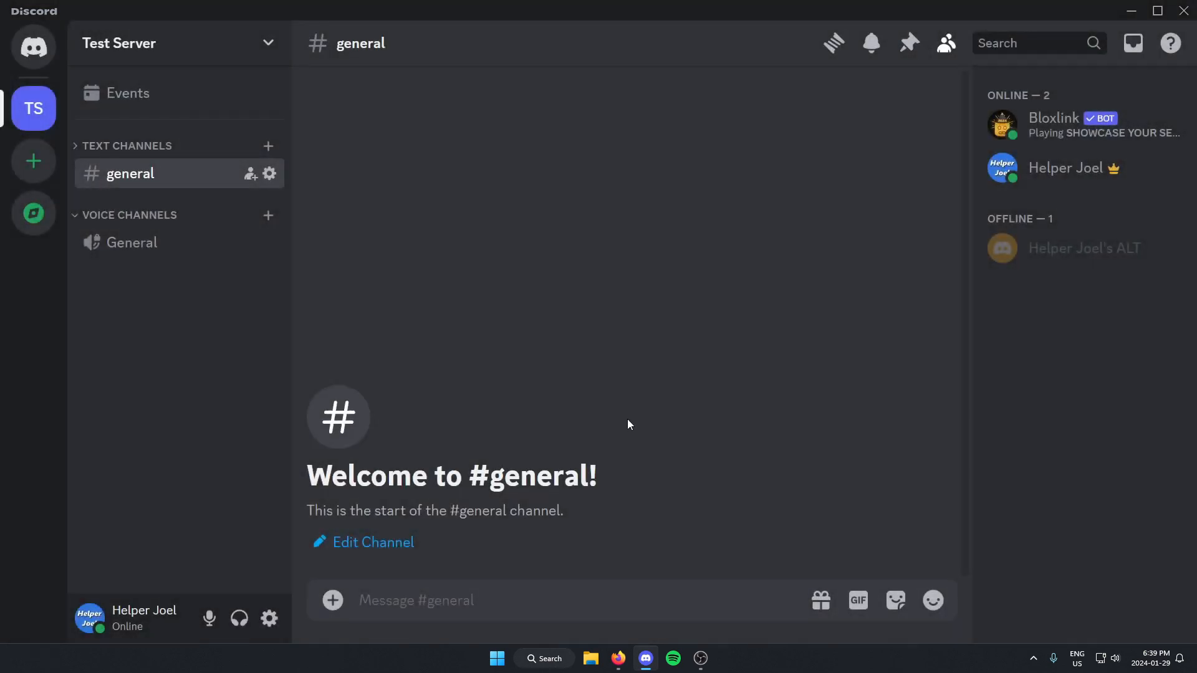
mouse_move(1014, 130)
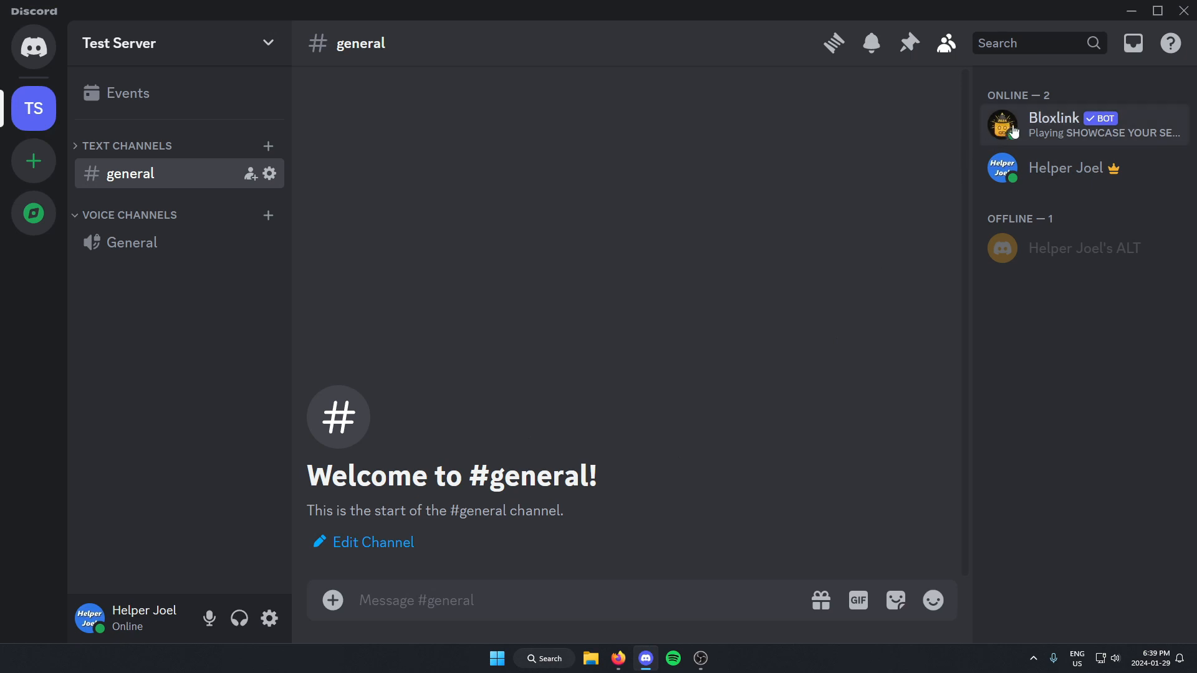
mouse_move(1053, 130)
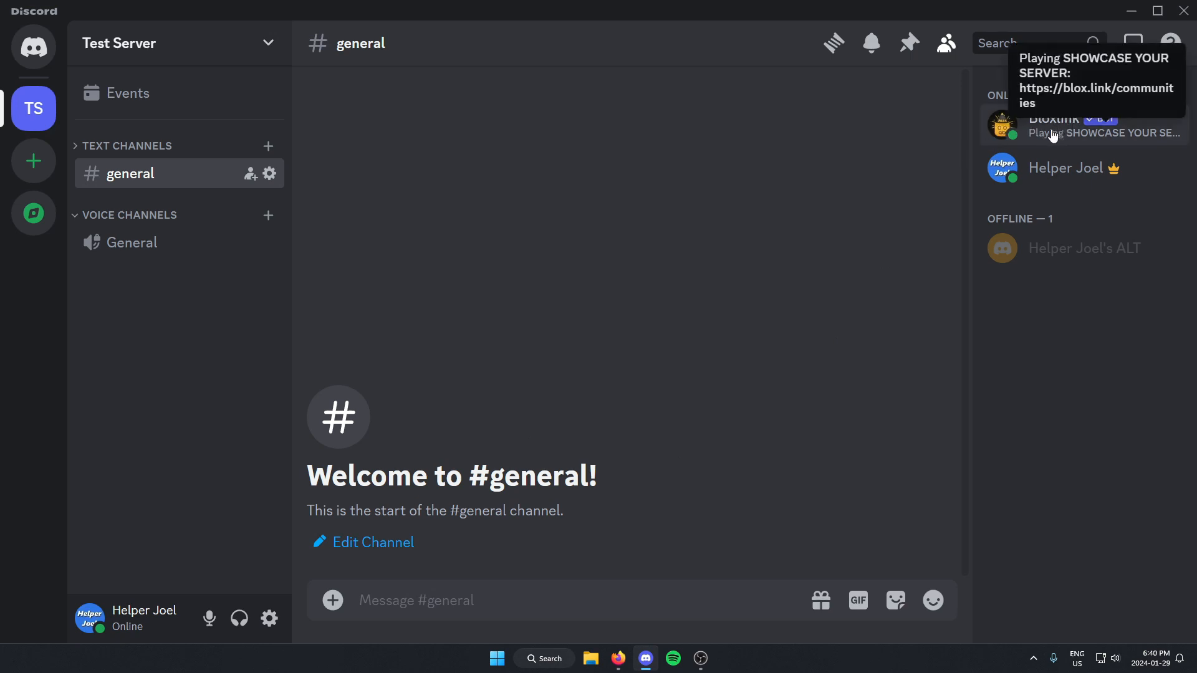
mouse_move(823, 321)
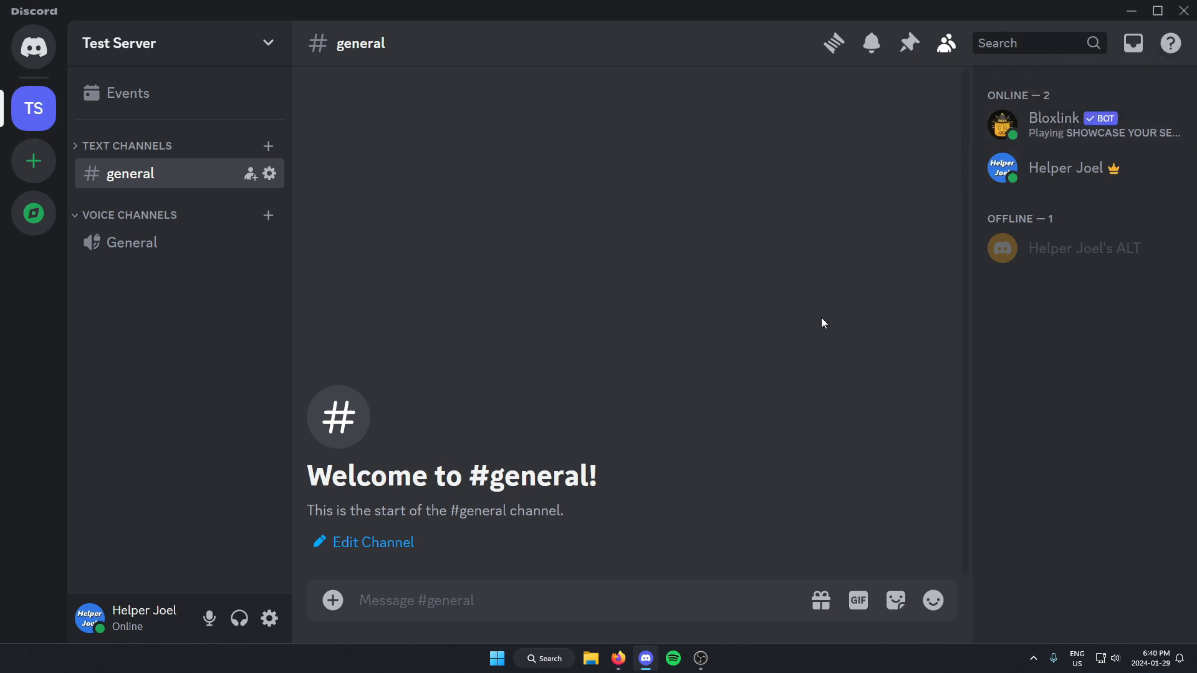